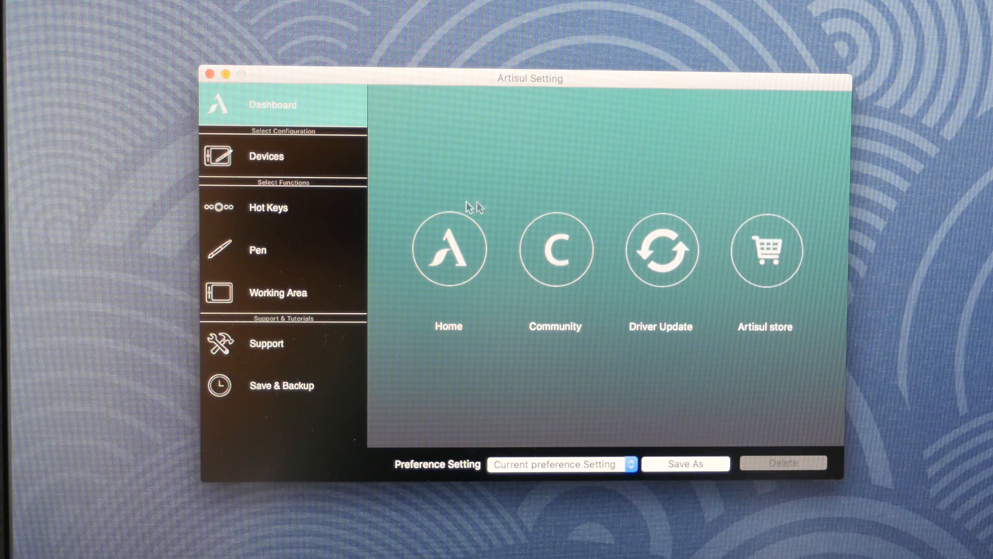
{"action": "mouse_move", "coordinate": [550, 269]}
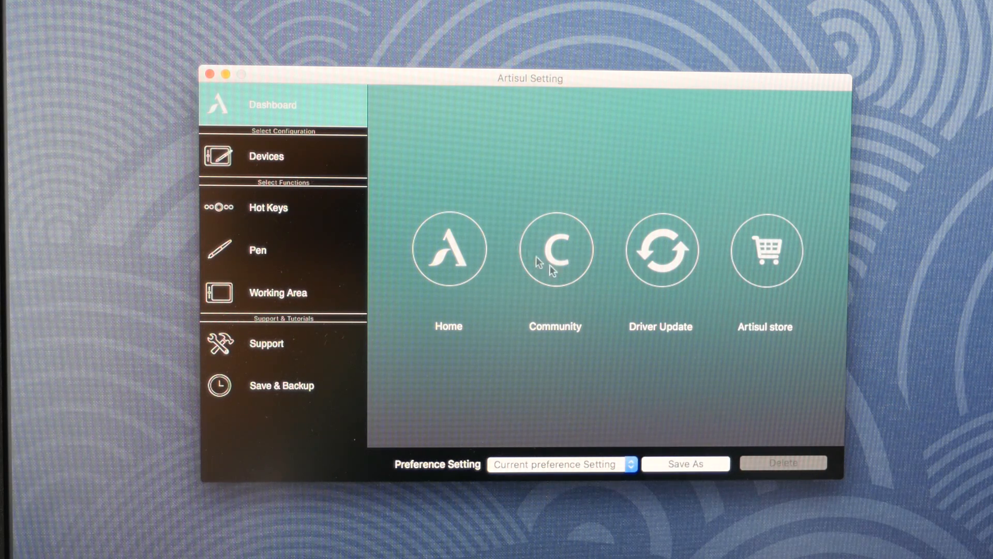
{"action": "mouse_move", "coordinate": [680, 272]}
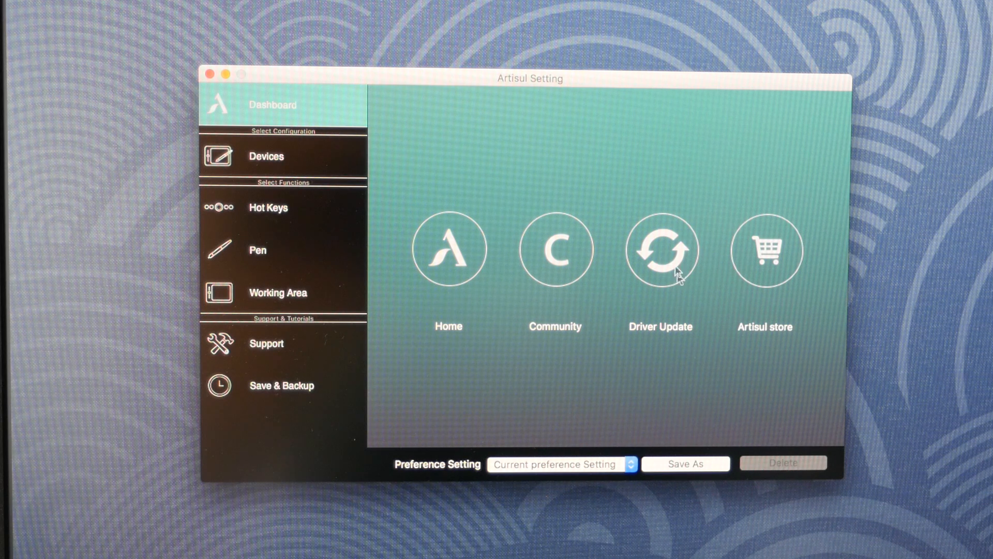
{"action": "mouse_move", "coordinate": [624, 260]}
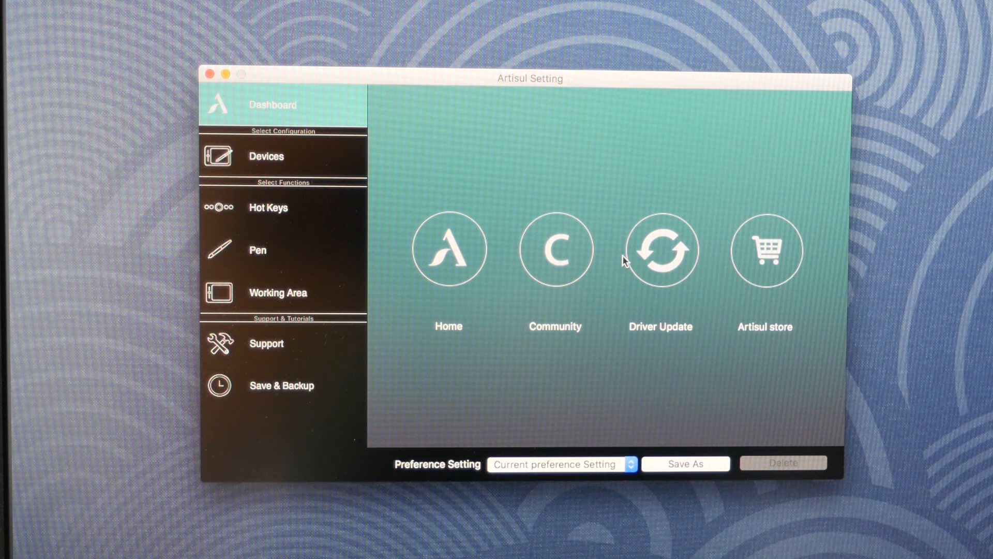
Review the tablet's device information, then show its Hot Keys assignments
{"action": "left_click", "coordinate": [266, 156]}
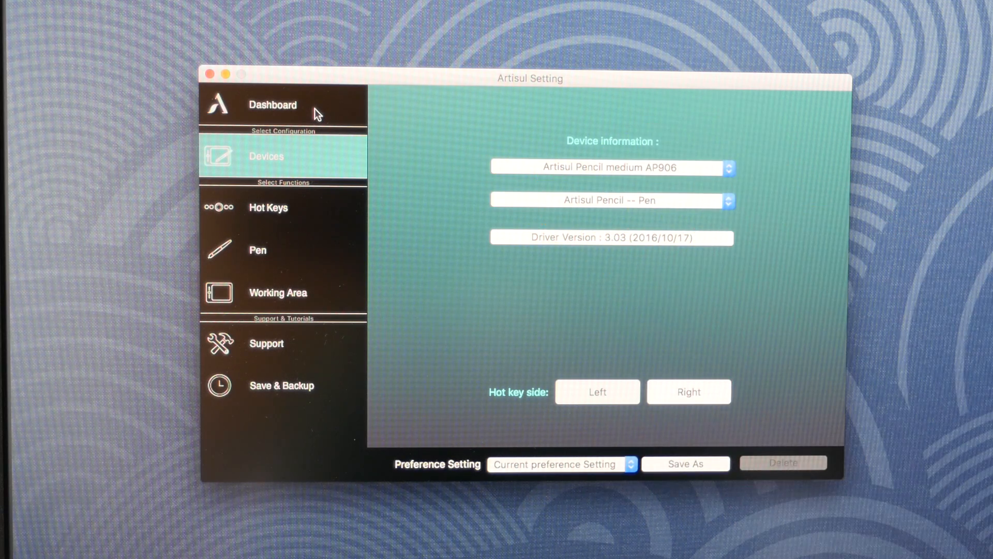
{"action": "left_click", "coordinate": [267, 206]}
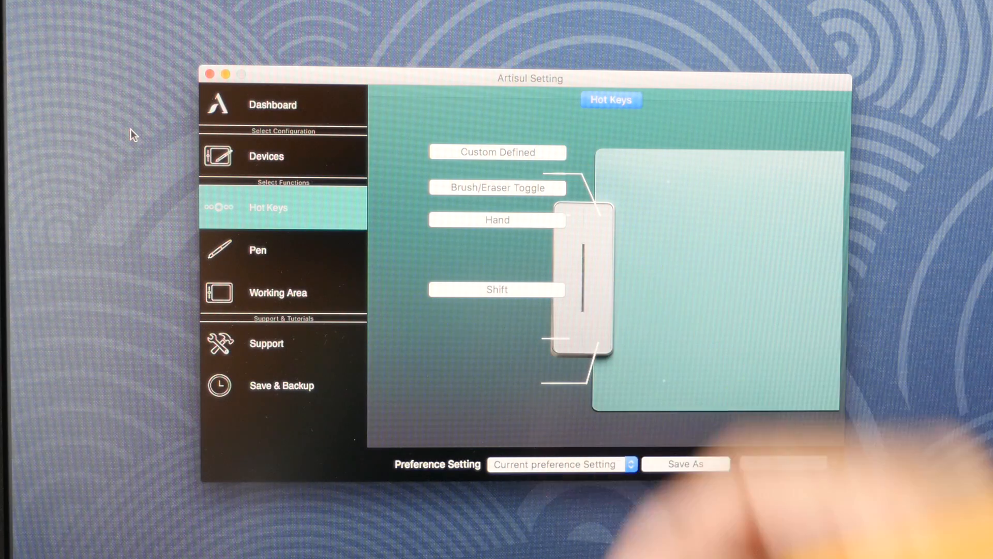
Browse the top hot key's function list and keep it set to Custom Defined
{"action": "left_click", "coordinate": [498, 152]}
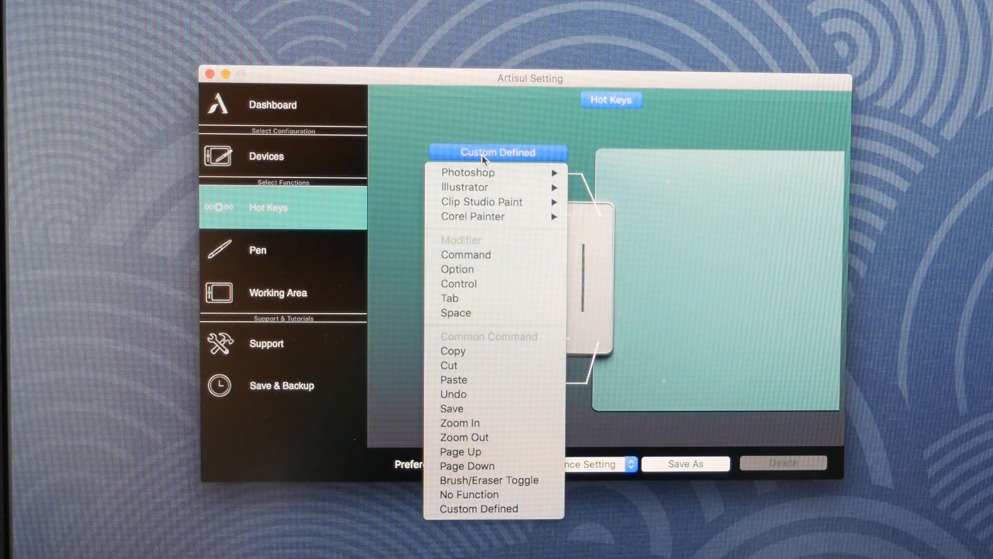
{"action": "mouse_move", "coordinate": [497, 172]}
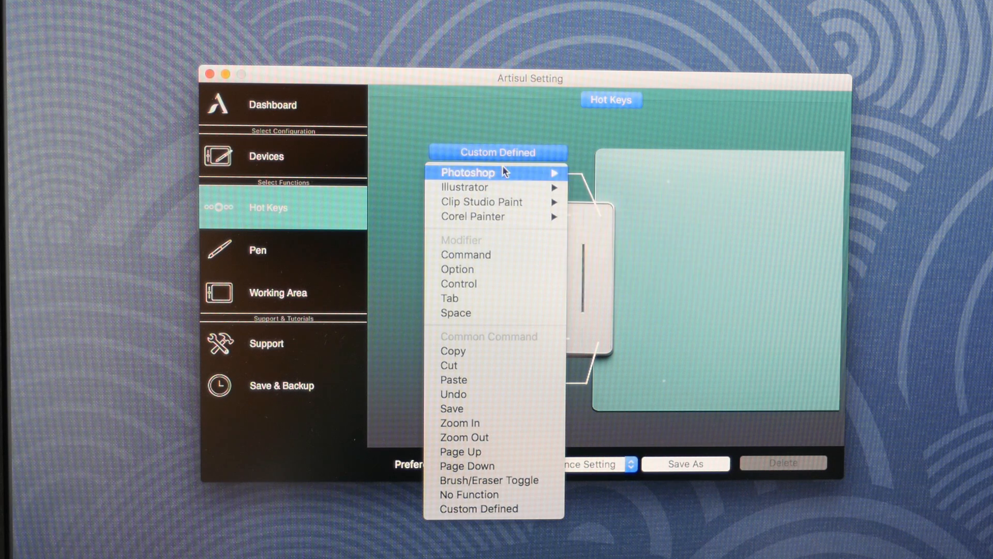
{"action": "mouse_move", "coordinate": [495, 188]}
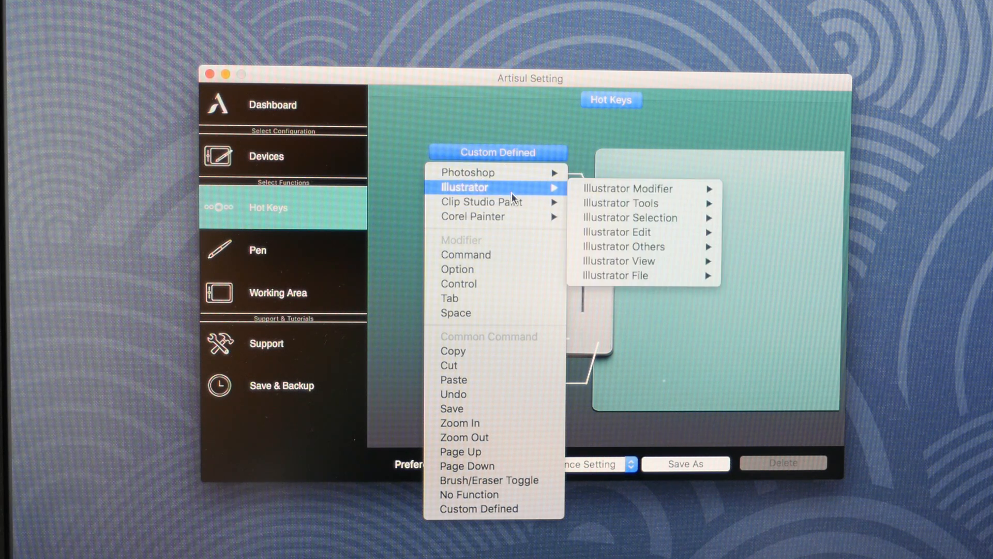
{"action": "mouse_move", "coordinate": [471, 216]}
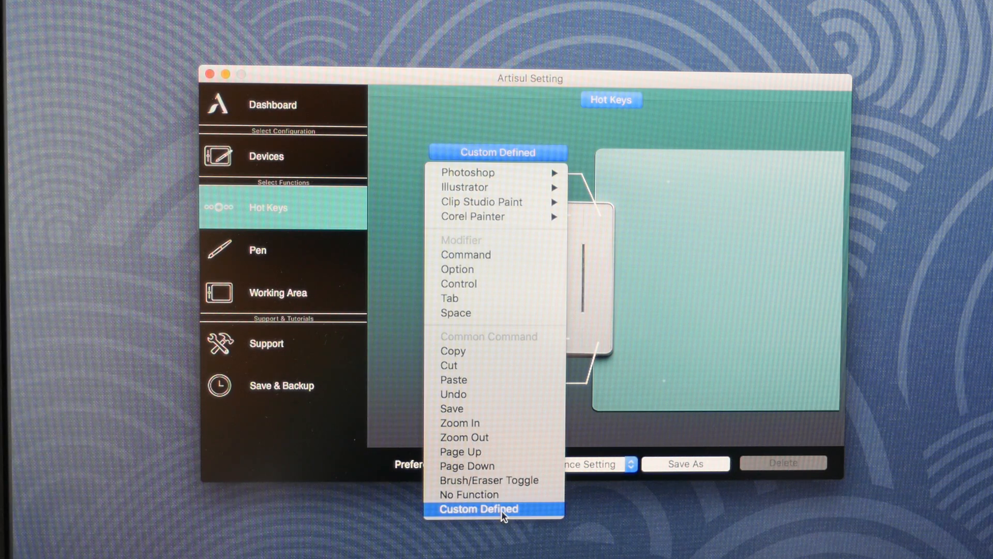
{"action": "left_click", "coordinate": [494, 509]}
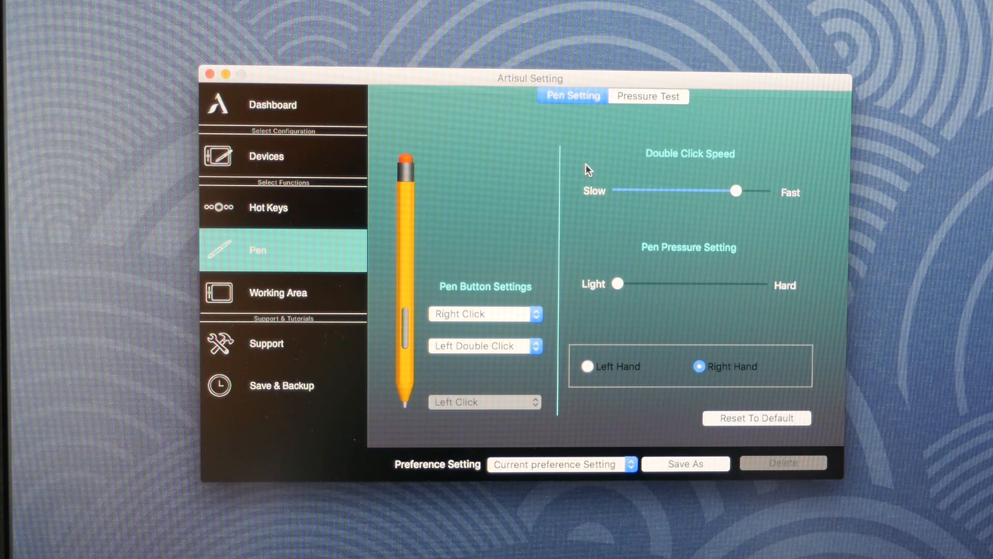
{"action": "mouse_move", "coordinate": [636, 63]}
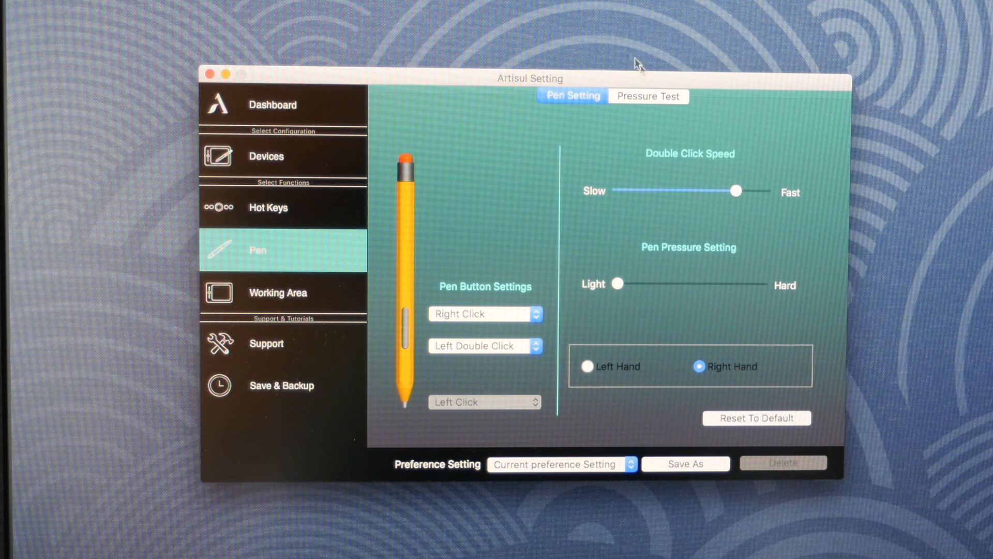
Check the Pressure Test area, then keep the pen's Working Area on Full Monitor
{"action": "left_click", "coordinate": [647, 96]}
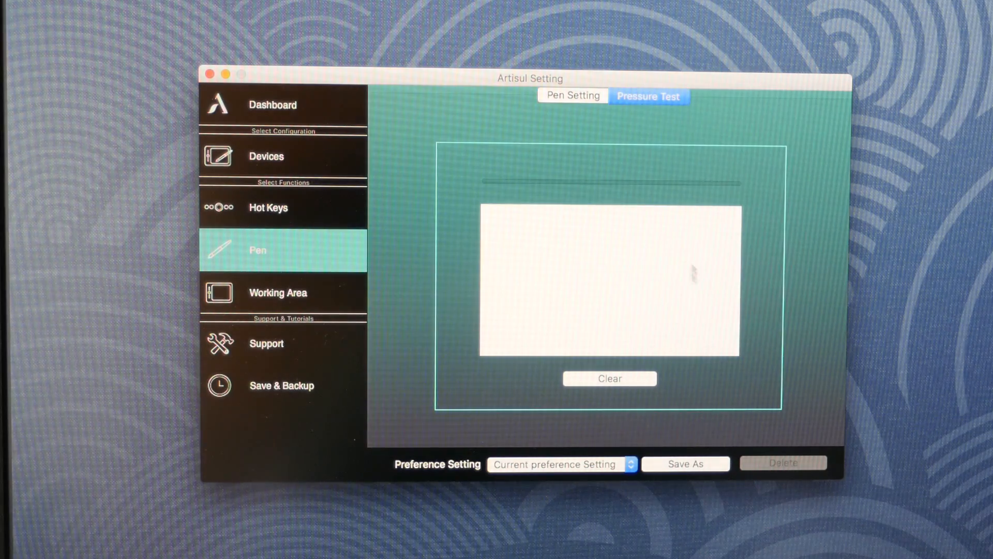
{"action": "left_click", "coordinate": [572, 95]}
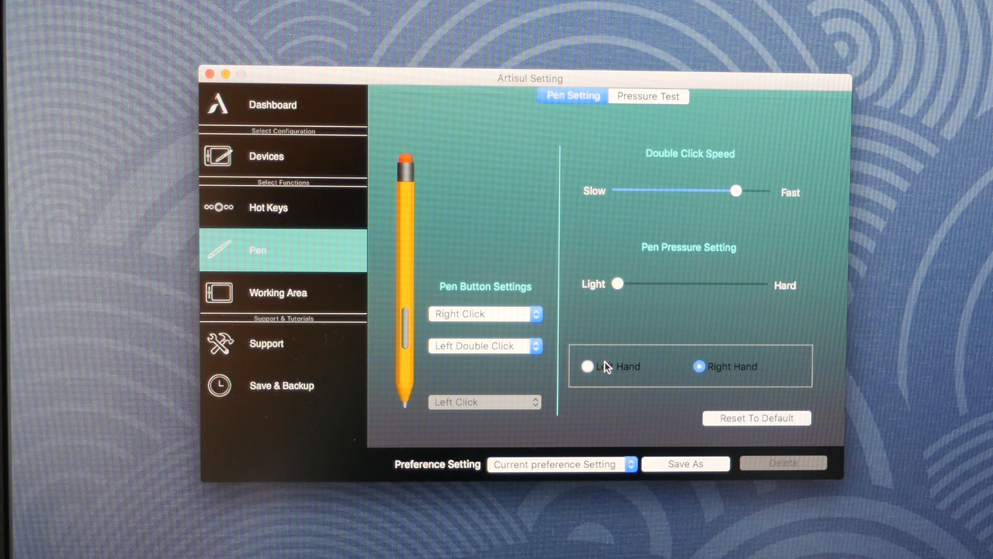
{"action": "mouse_move", "coordinate": [301, 304]}
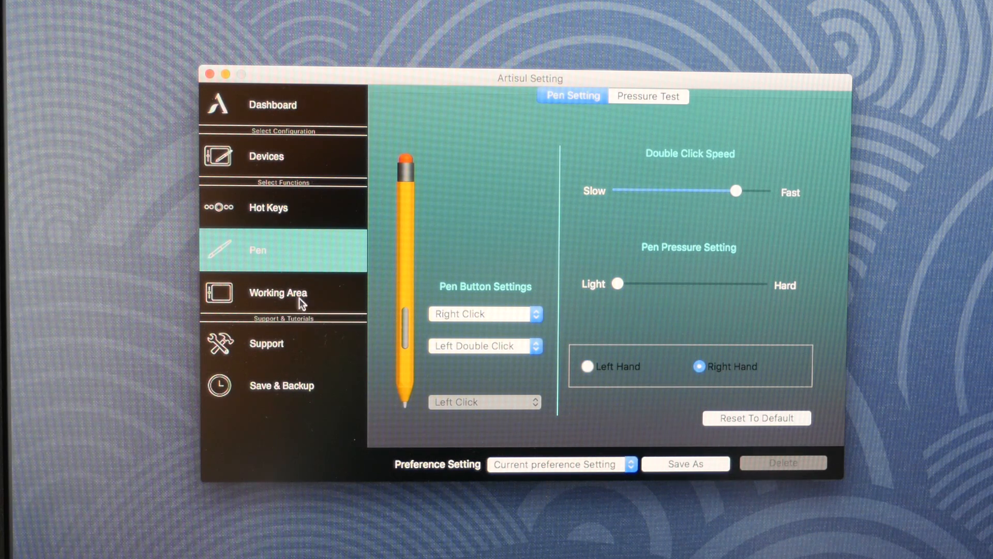
{"action": "mouse_move", "coordinate": [314, 299]}
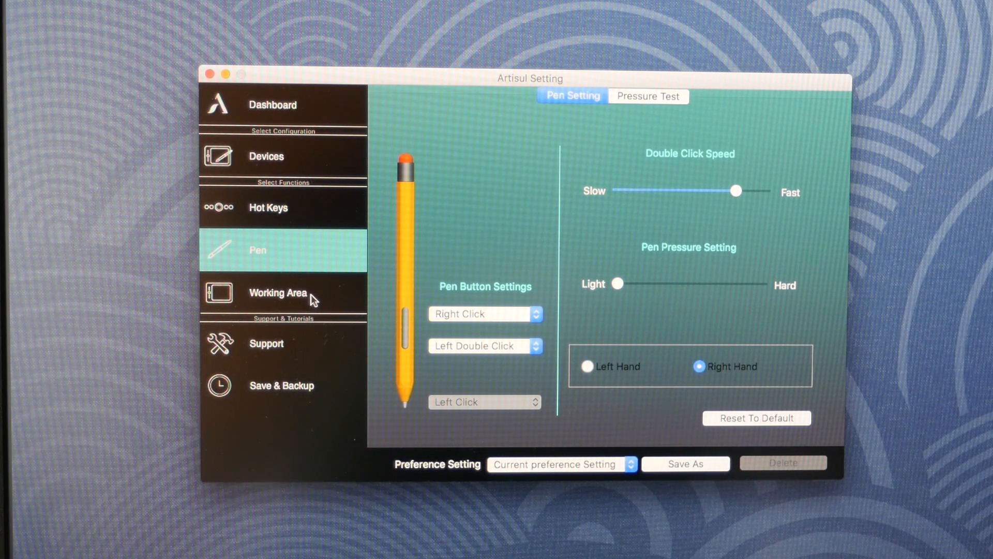
{"action": "left_click", "coordinate": [277, 292]}
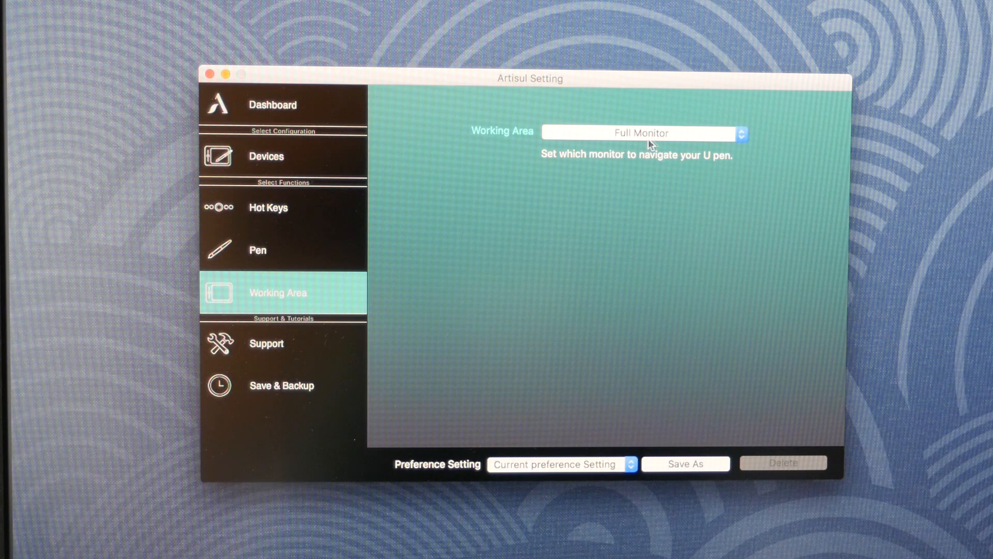
{"action": "left_click", "coordinate": [639, 133]}
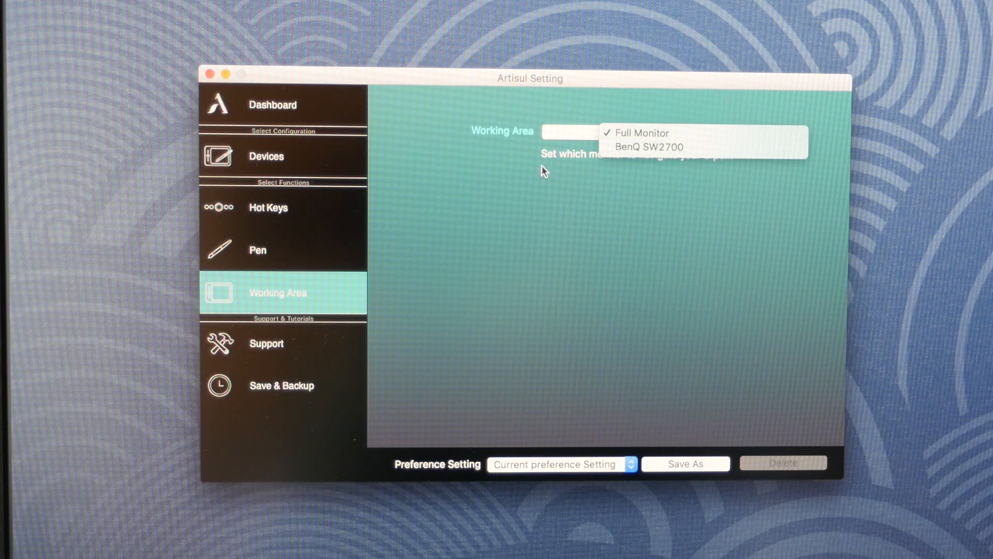
{"action": "left_click", "coordinate": [640, 132]}
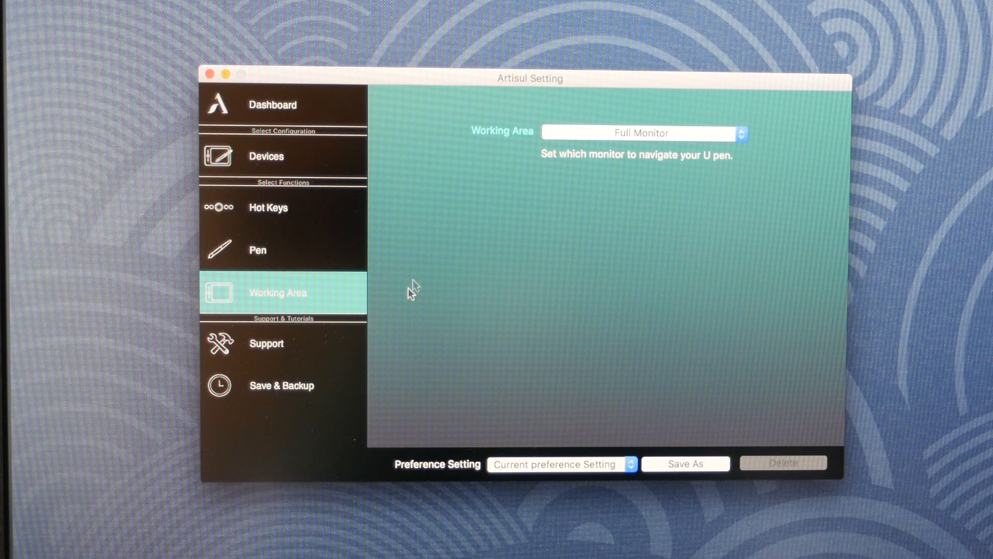
View the Support page and then the Save & Backup options for tablet settings
{"action": "left_click", "coordinate": [266, 344]}
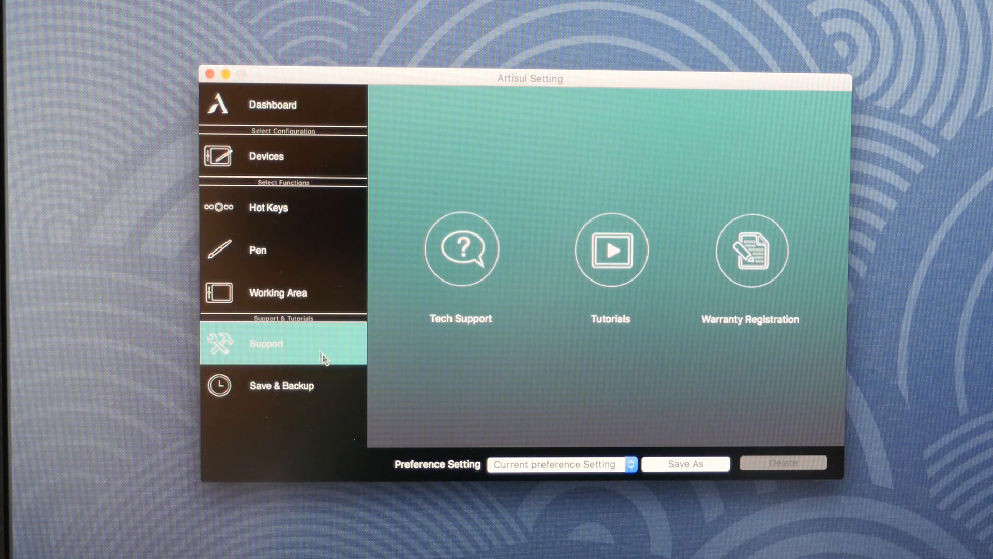
{"action": "left_click", "coordinate": [281, 384]}
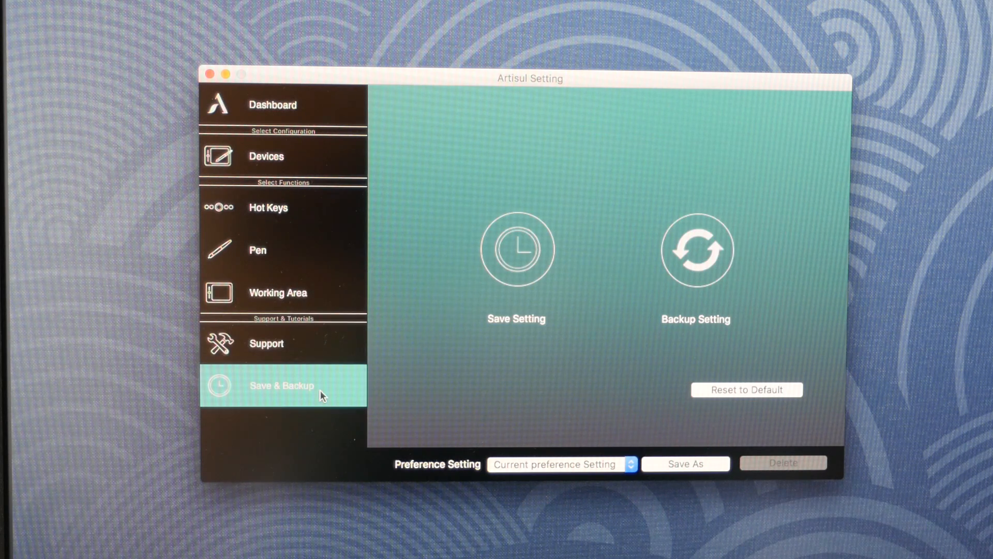
{"action": "mouse_move", "coordinate": [538, 211]}
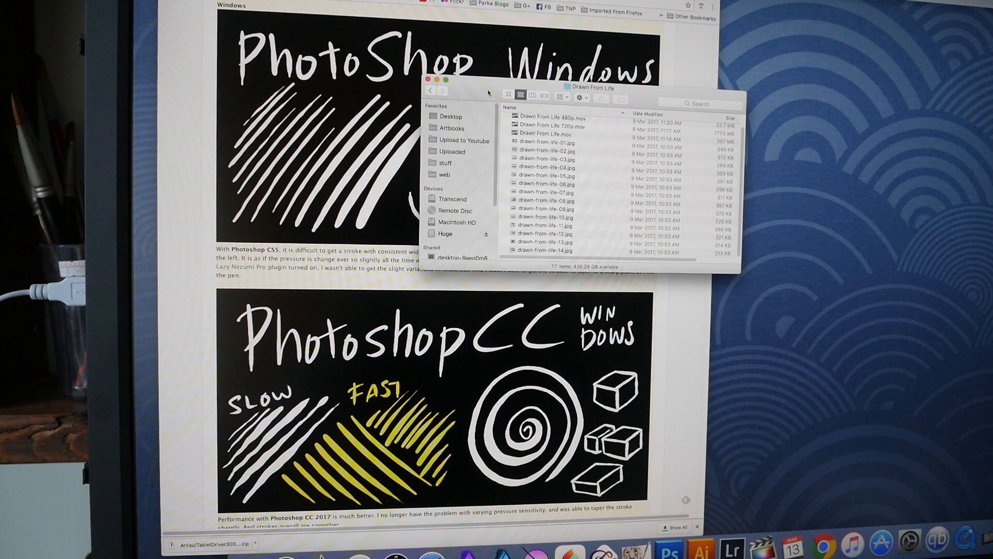
{"action": "mouse_move", "coordinate": [551, 126]}
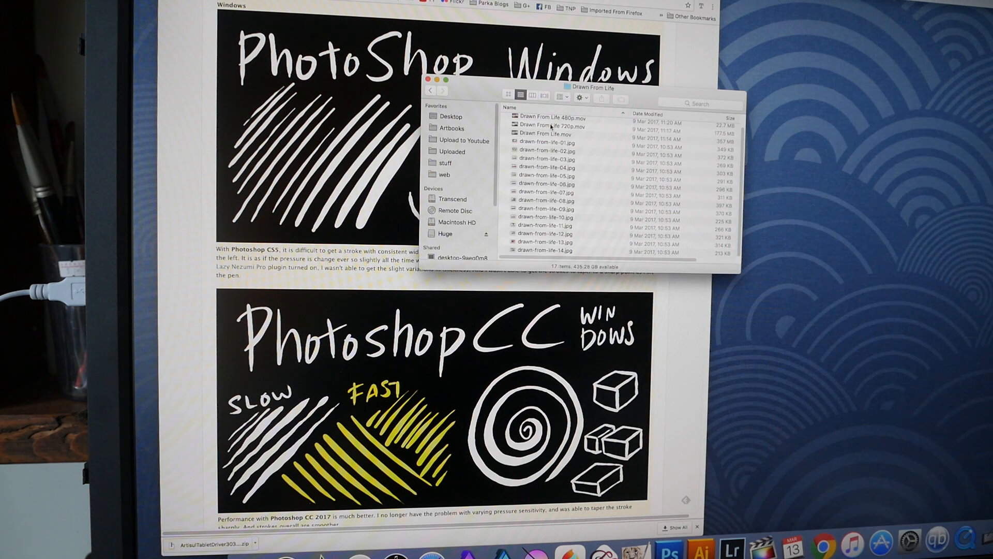
Select drawn-from-life-01.jpg as the start of the fourteen-image selection
{"action": "left_click", "coordinate": [545, 151]}
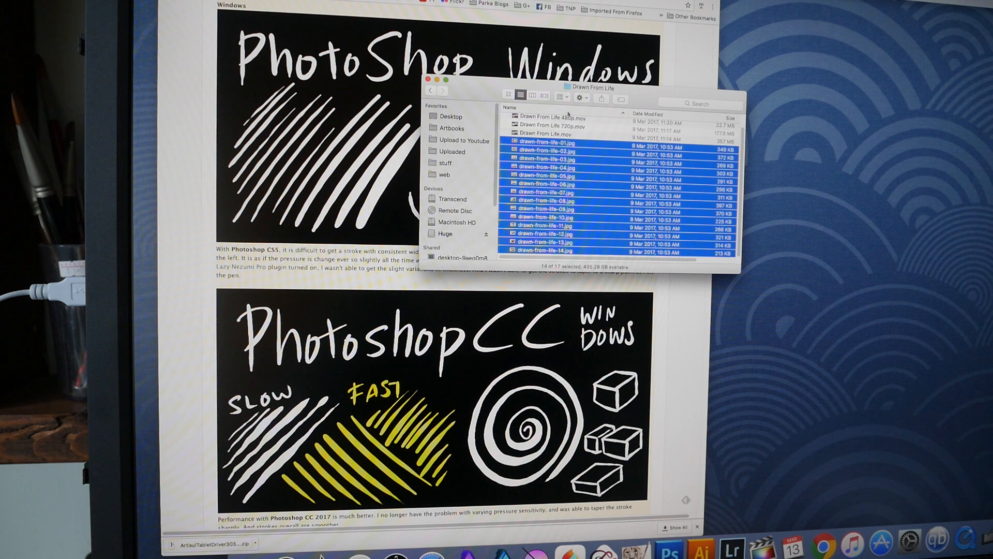
{"action": "mouse_move", "coordinate": [631, 92]}
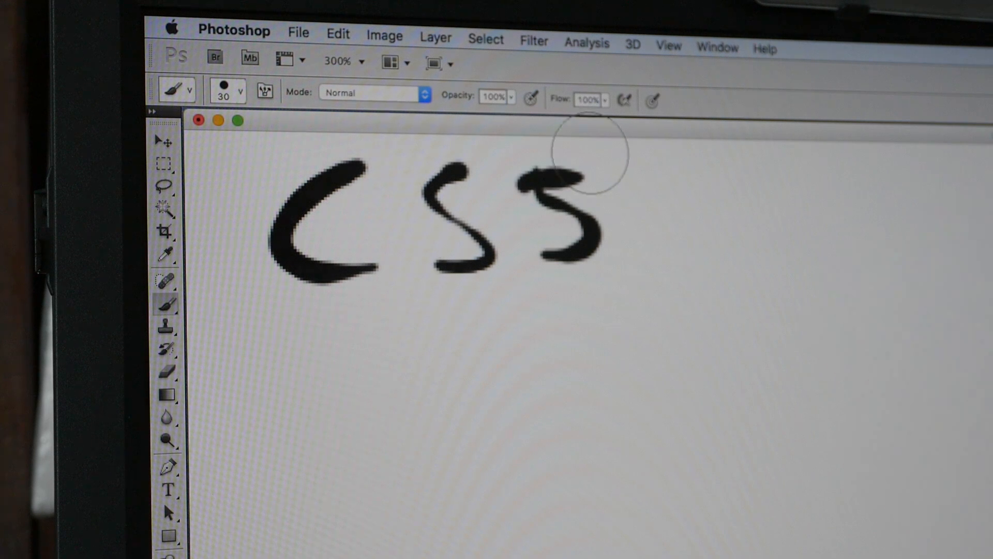
{"action": "mouse_move", "coordinate": [276, 447]}
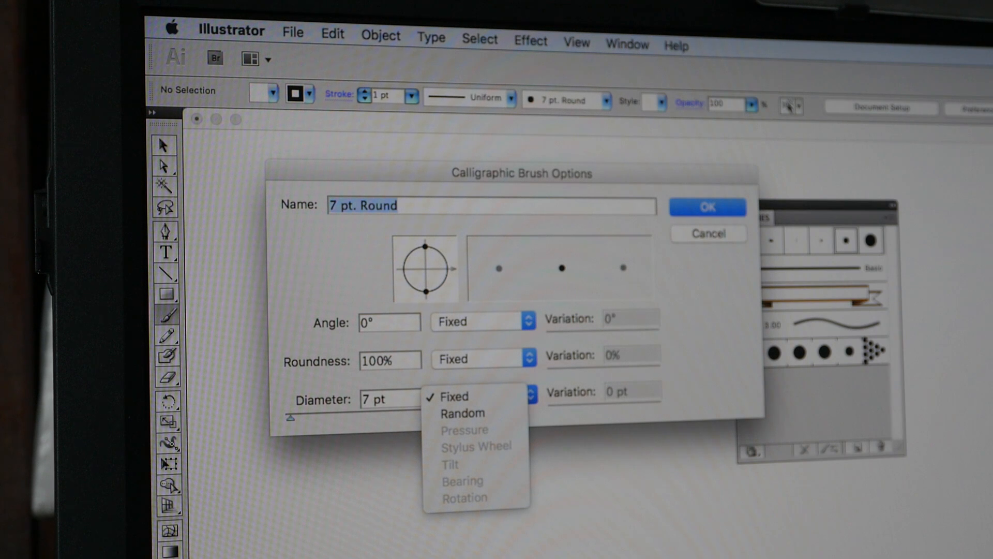
{"action": "mouse_move", "coordinate": [732, 289]}
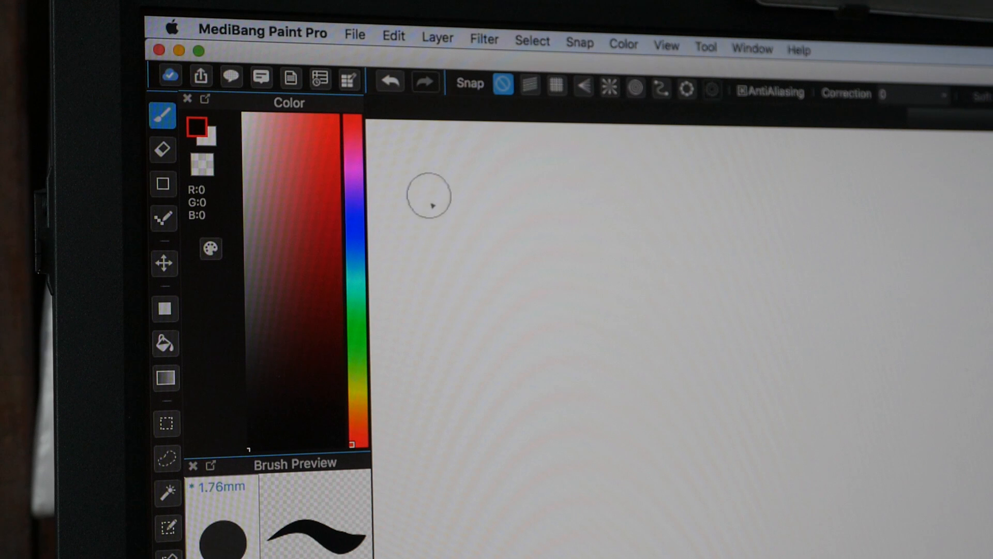
Draw a black pressure test stroke across the MediBang Paint Pro canvas
{"action": "left_click_drag", "start_coordinate": [406, 209], "coordinate": [678, 209]}
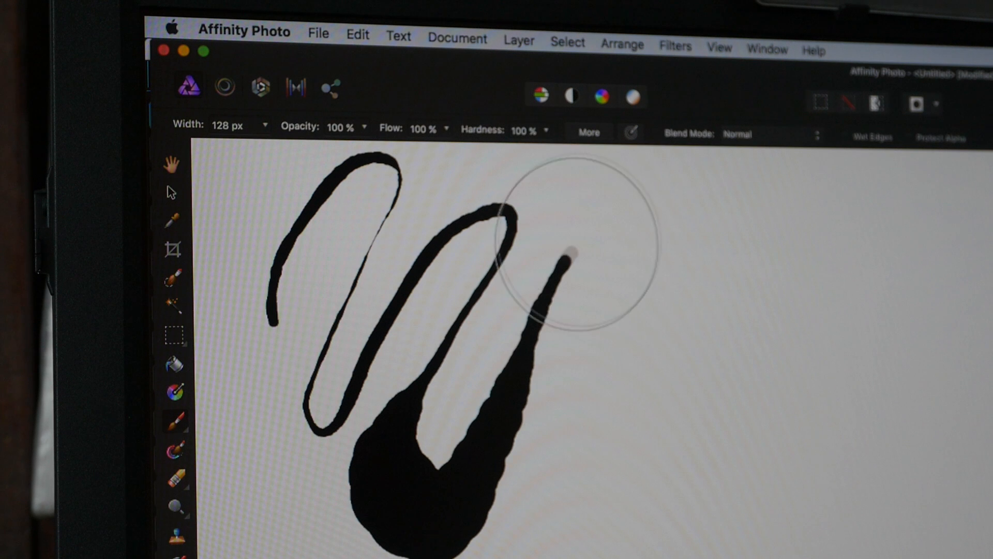
Draw a looping black stroke in Affinity Photo that swells into a heavy blob
{"action": "left_click_drag", "start_coordinate": [573, 253], "coordinate": [812, 247]}
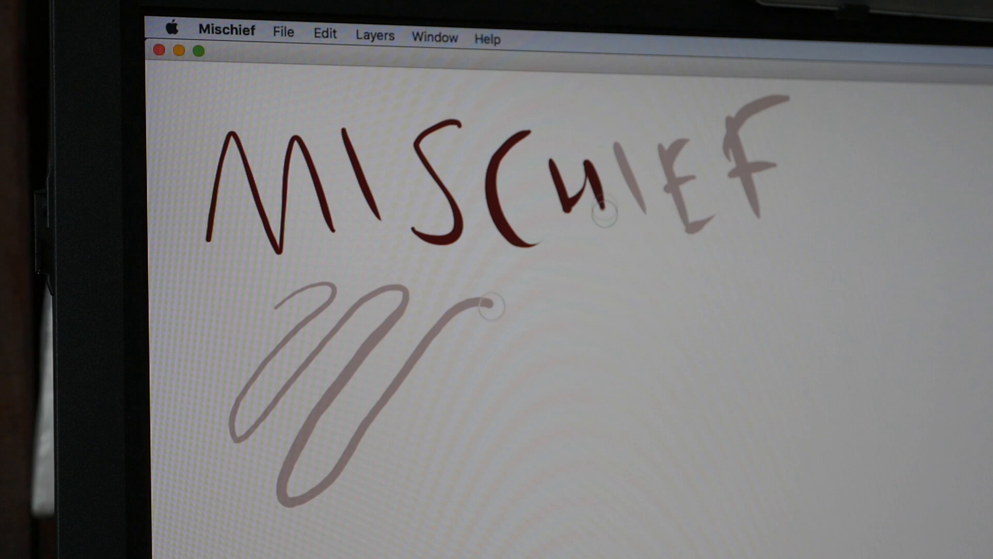
Draw a long wavy zigzag line in dark red beneath the lettered MISCHIEF
{"action": "left_click_drag", "start_coordinate": [487, 308], "coordinate": [570, 454]}
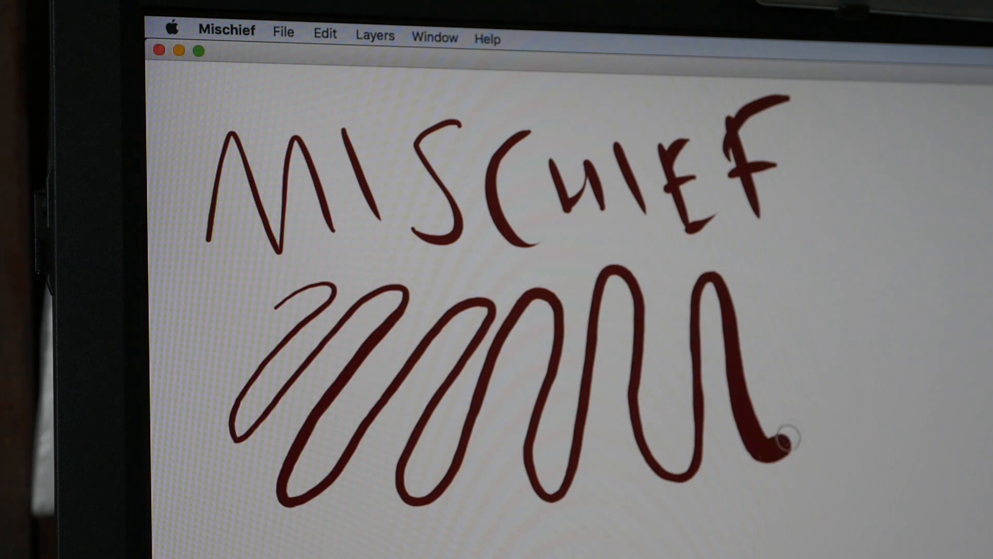
{"action": "left_click_drag", "start_coordinate": [779, 437], "coordinate": [886, 203]}
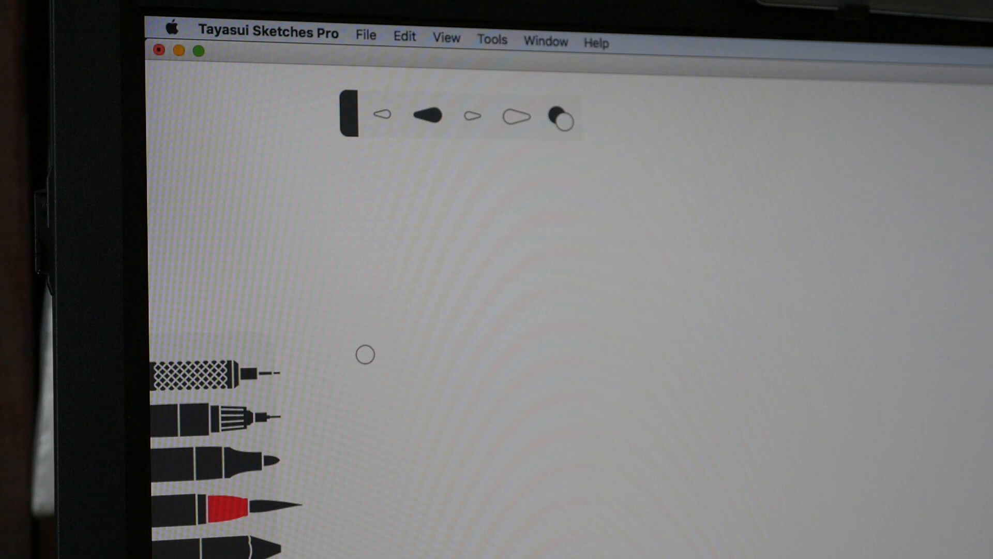
Draw rows of red looping strokes and a shorter curved red stroke below them
{"action": "left_click_drag", "start_coordinate": [364, 355], "coordinate": [591, 227]}
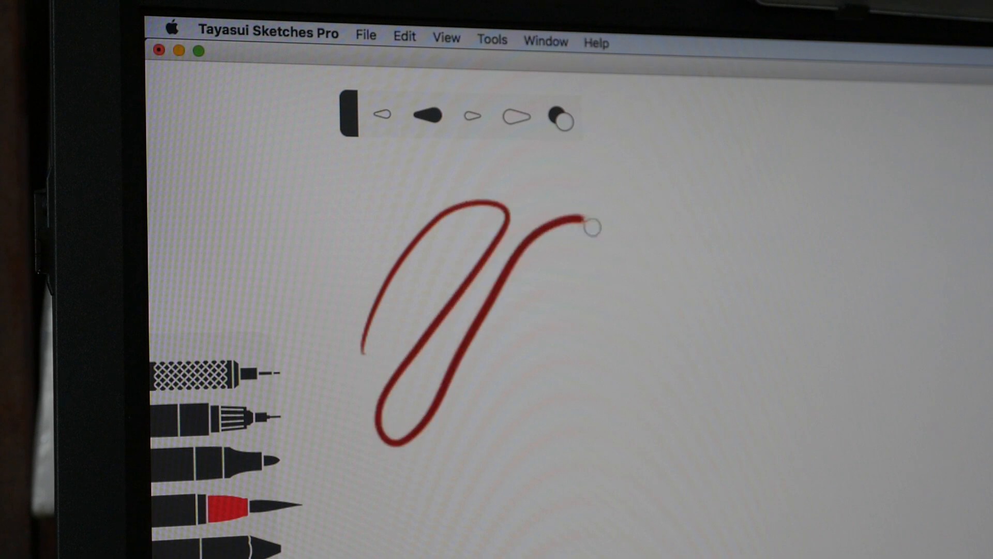
{"action": "left_click_drag", "start_coordinate": [591, 226], "coordinate": [599, 462]}
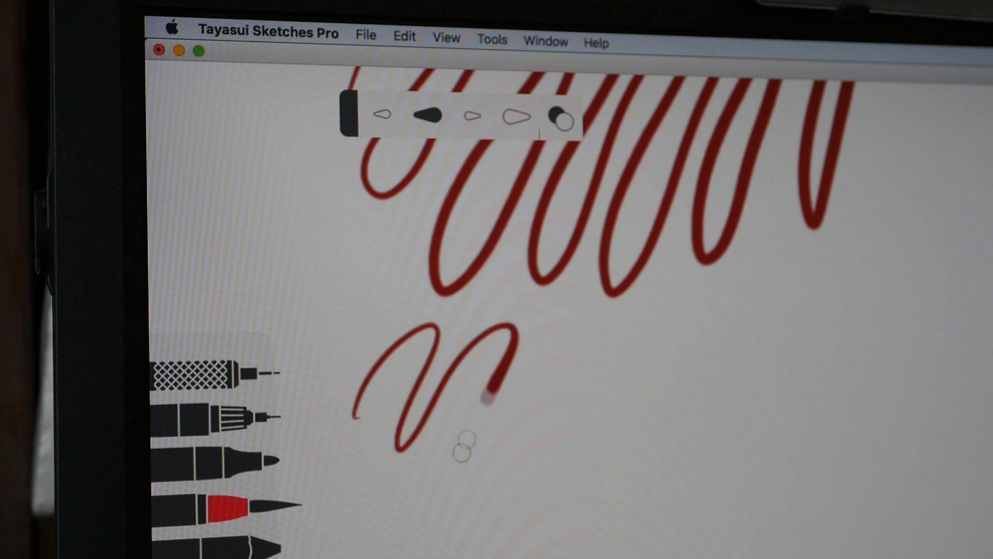
{"action": "left_click_drag", "start_coordinate": [355, 418], "coordinate": [823, 286]}
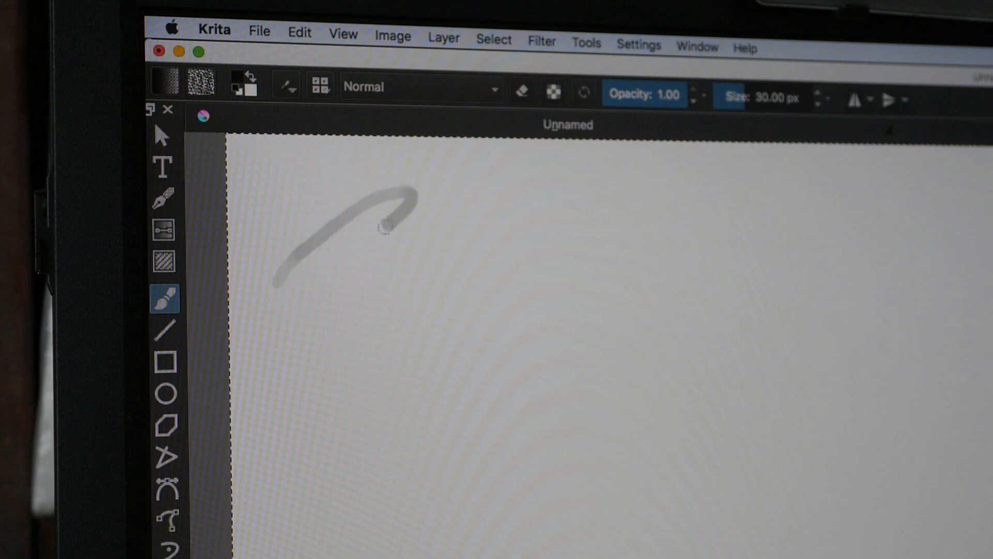
Draw grey zigzag loops followed by two long diagonal grey strokes
{"action": "left_click_drag", "start_coordinate": [385, 221], "coordinate": [289, 478]}
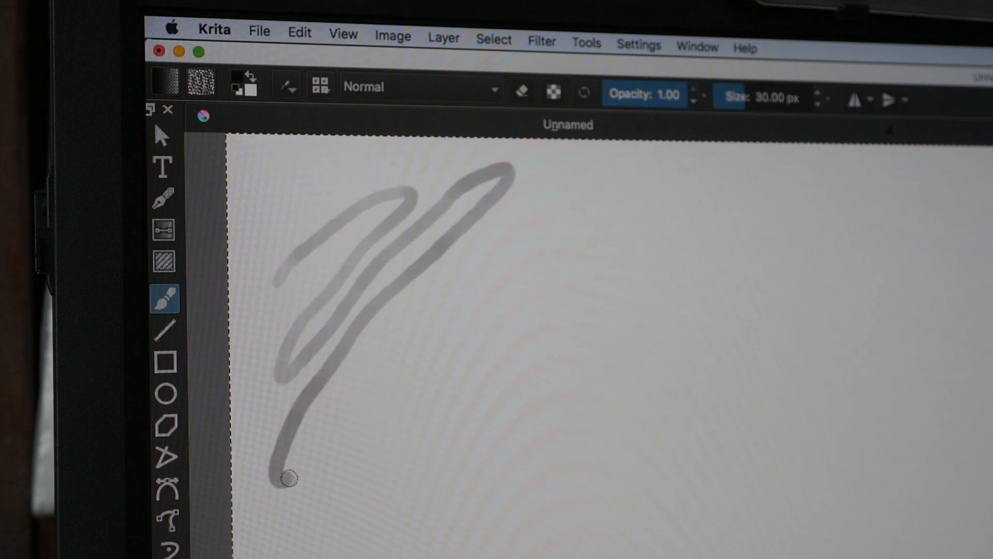
{"action": "left_click_drag", "start_coordinate": [288, 477], "coordinate": [487, 352]}
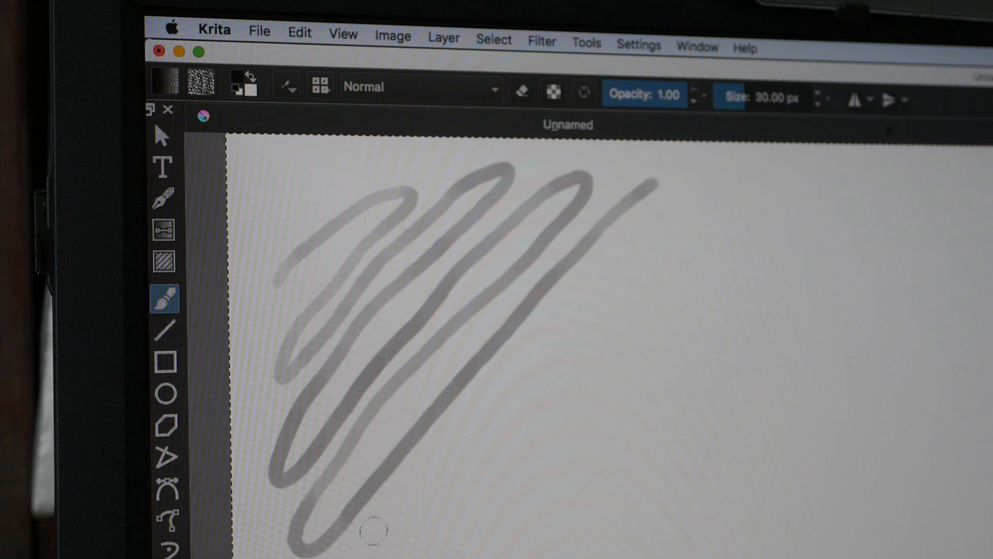
{"action": "left_click_drag", "start_coordinate": [373, 530], "coordinate": [525, 366]}
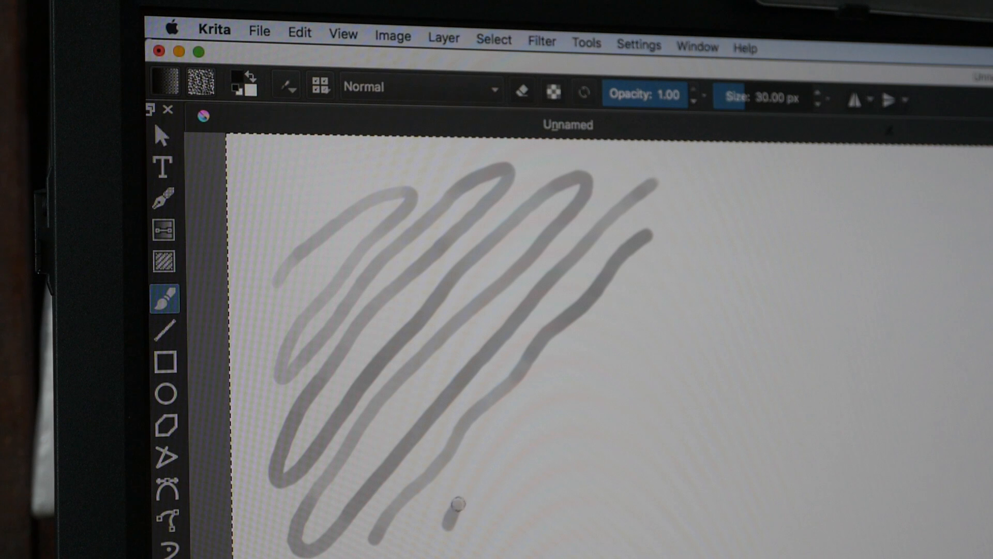
{"action": "left_click_drag", "start_coordinate": [462, 501], "coordinate": [693, 257]}
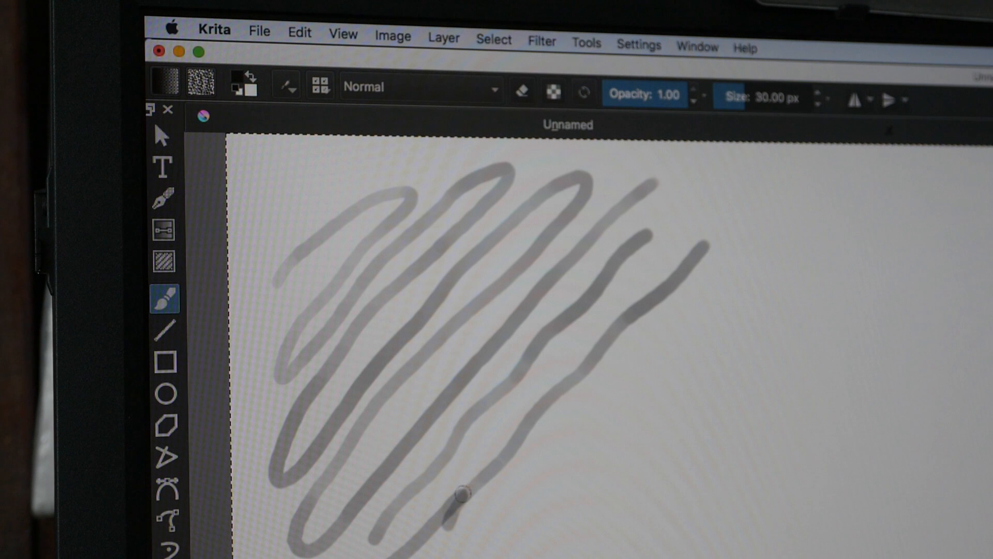
Add darker and lighter diagonal grey lines beside the first ones
{"action": "left_click_drag", "start_coordinate": [461, 487], "coordinate": [719, 246]}
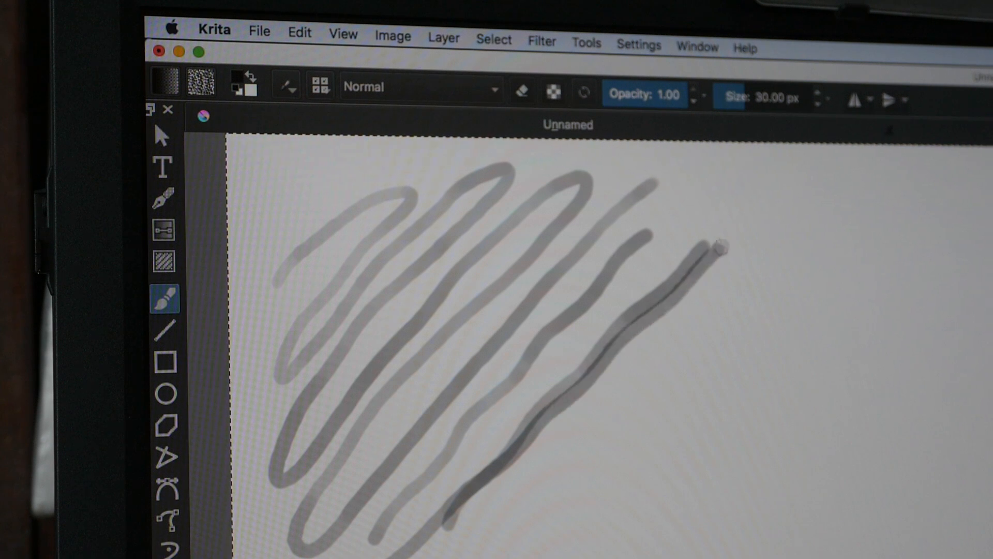
{"action": "left_click_drag", "start_coordinate": [703, 247], "coordinate": [754, 209]}
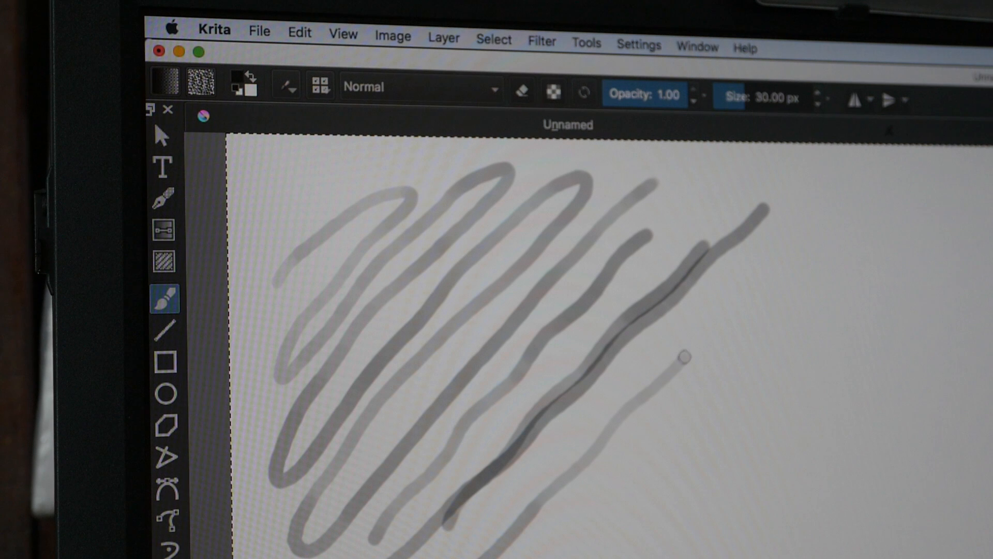
{"action": "left_click_drag", "start_coordinate": [684, 357], "coordinate": [862, 177]}
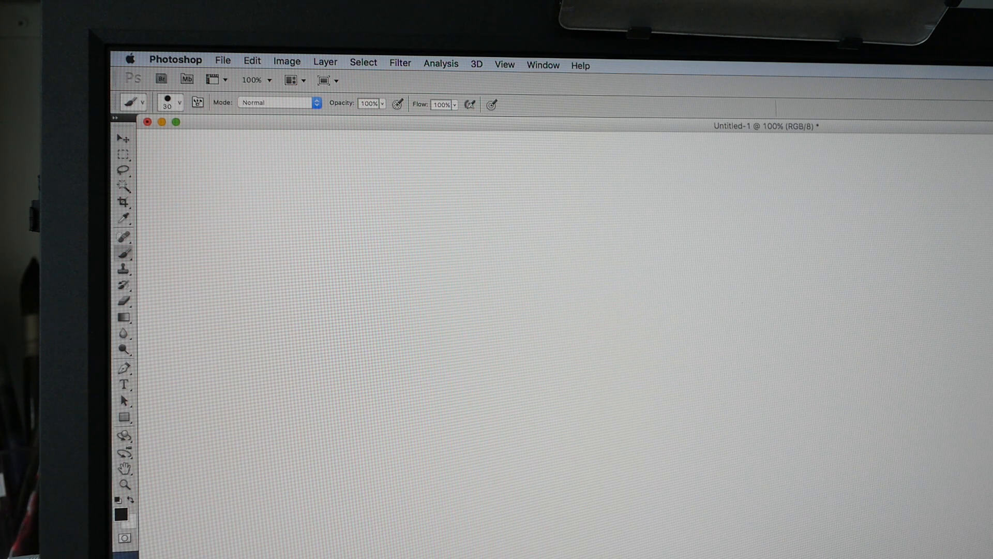
{"action": "mouse_move", "coordinate": [210, 435]}
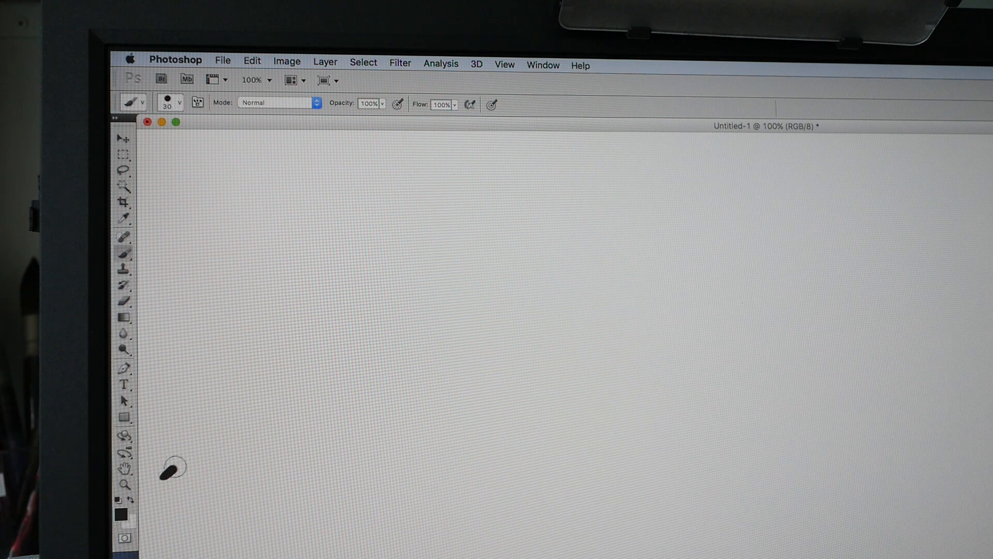
Draw three ruler-guided black diagonal lines across the Photoshop canvas
{"action": "left_click_drag", "start_coordinate": [171, 475], "coordinate": [415, 278]}
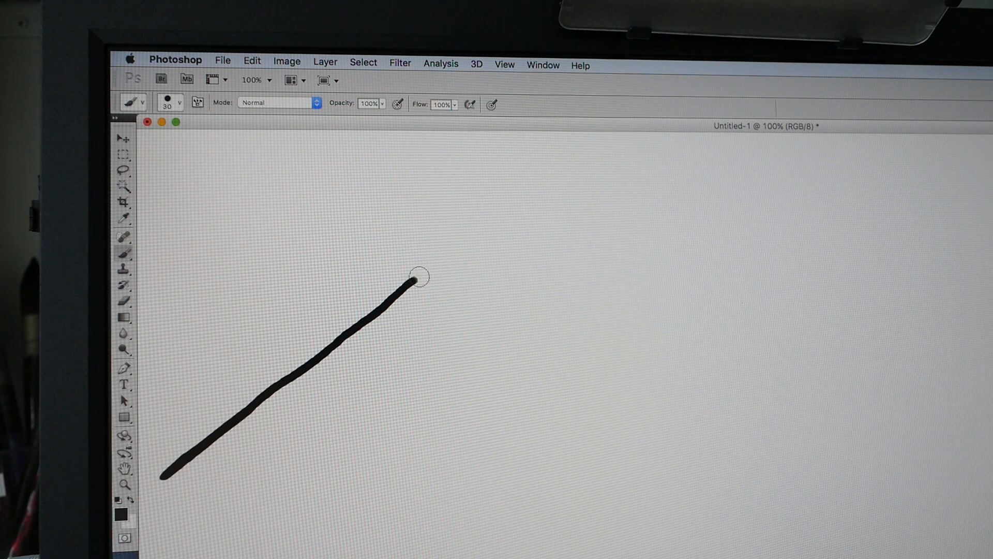
{"action": "left_click_drag", "start_coordinate": [414, 278], "coordinate": [564, 166]}
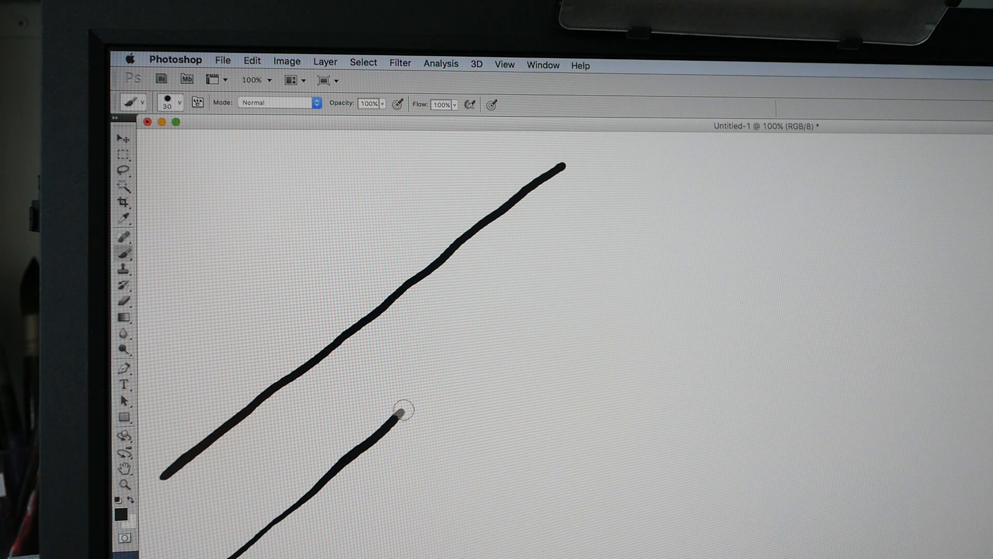
{"action": "left_click_drag", "start_coordinate": [403, 409], "coordinate": [659, 180]}
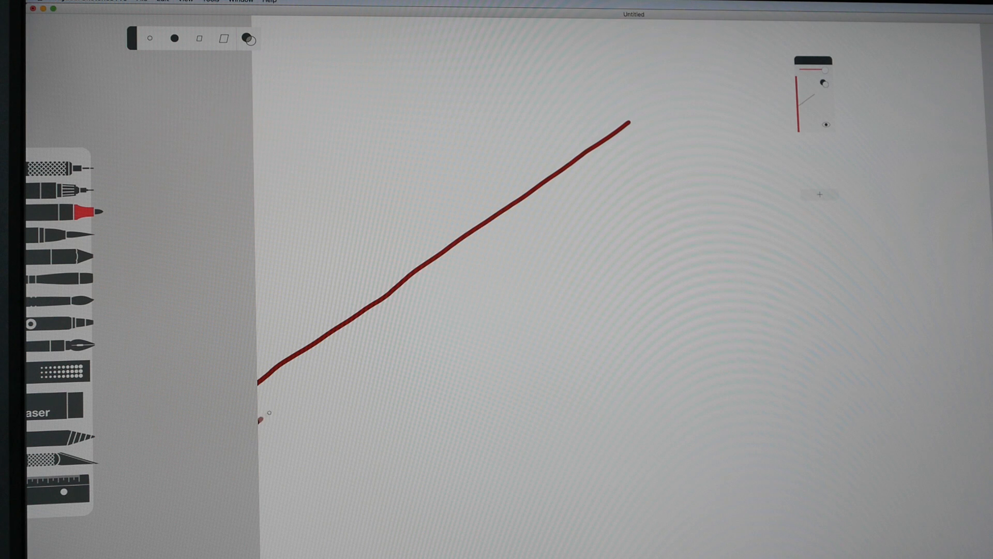
Draw the second and third red diagonal lines parallel to the first with the red marker
{"action": "left_click_drag", "start_coordinate": [259, 419], "coordinate": [624, 145]}
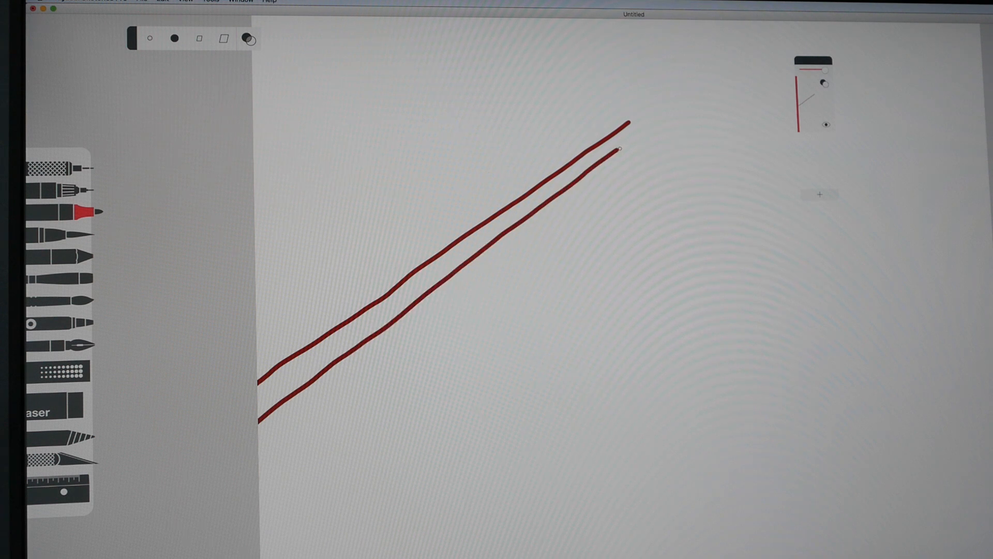
{"action": "left_click_drag", "start_coordinate": [352, 396], "coordinate": [409, 355]}
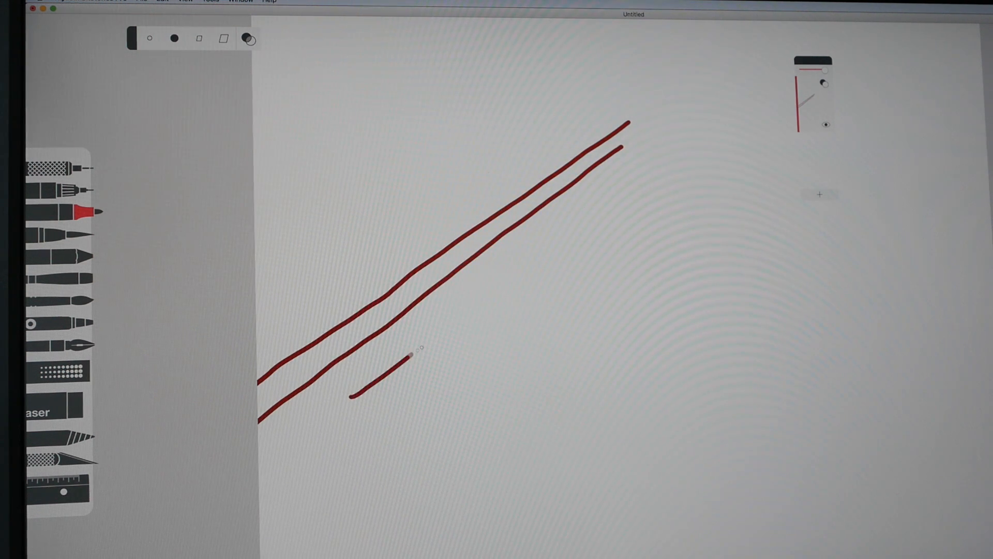
{"action": "left_click_drag", "start_coordinate": [408, 352], "coordinate": [670, 173]}
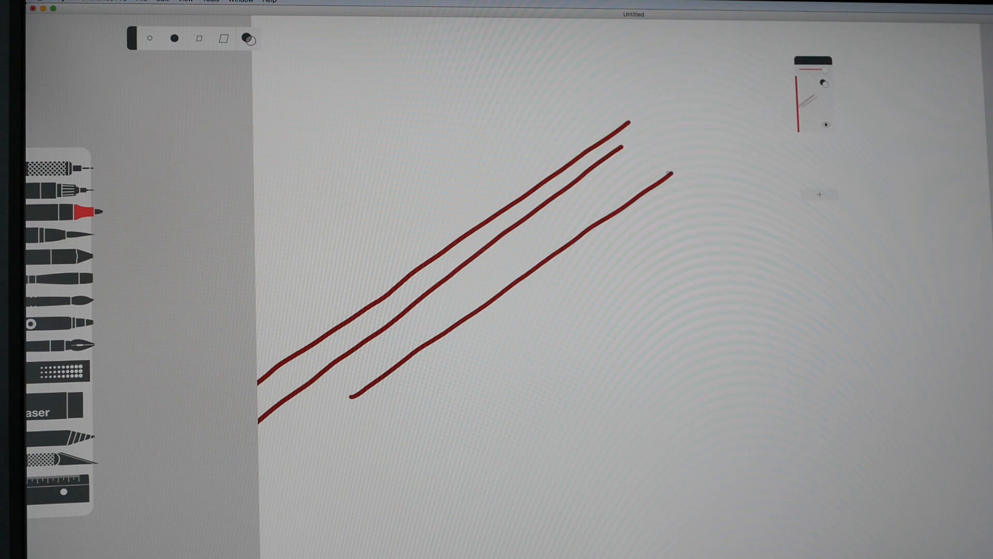